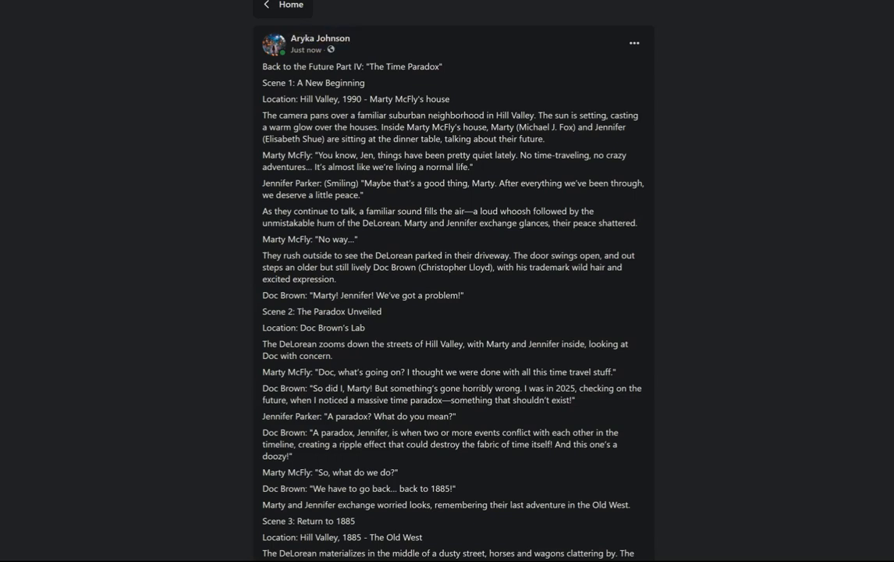
Step: Follow the read-aloud through the 'Back to the Future Part IV' title and Scene 1's opening description
double_click(272, 65)
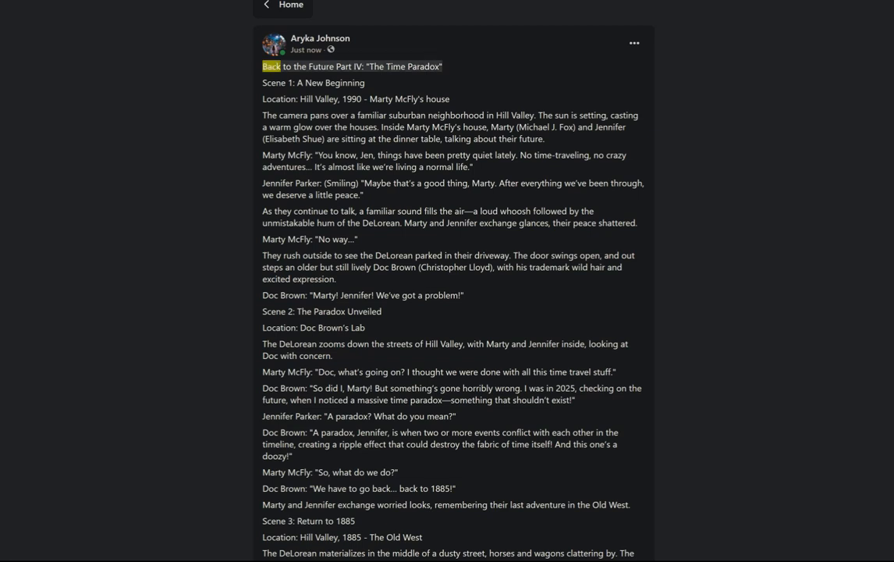
double_click(395, 66)
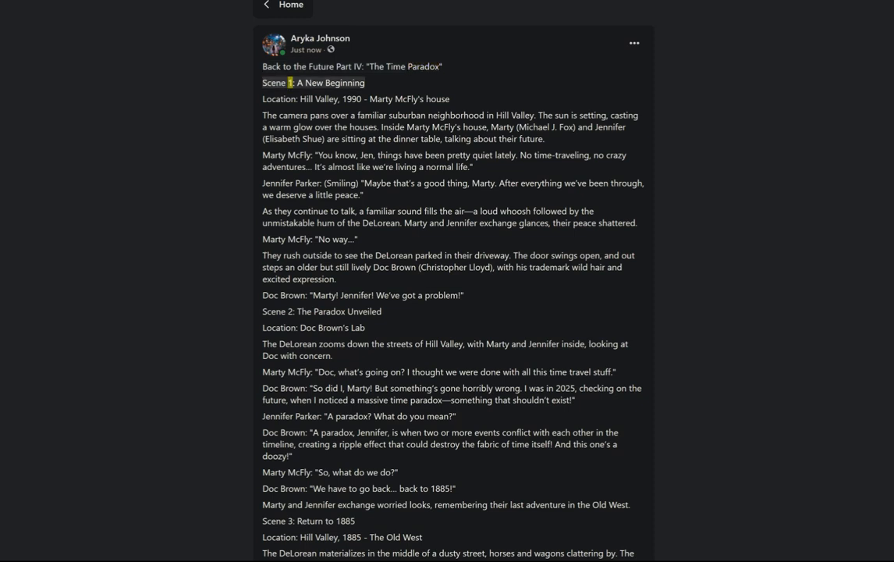
double_click(278, 100)
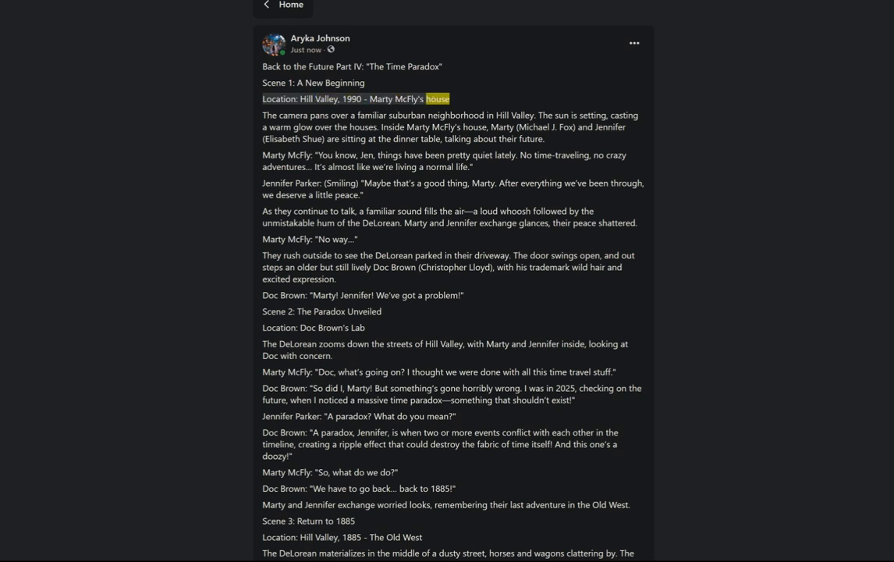
double_click(339, 116)
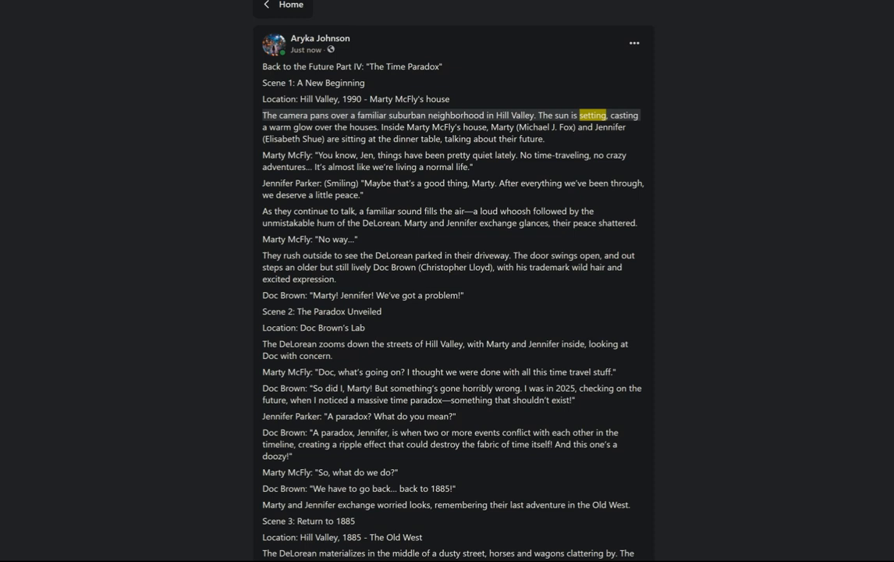
double_click(360, 126)
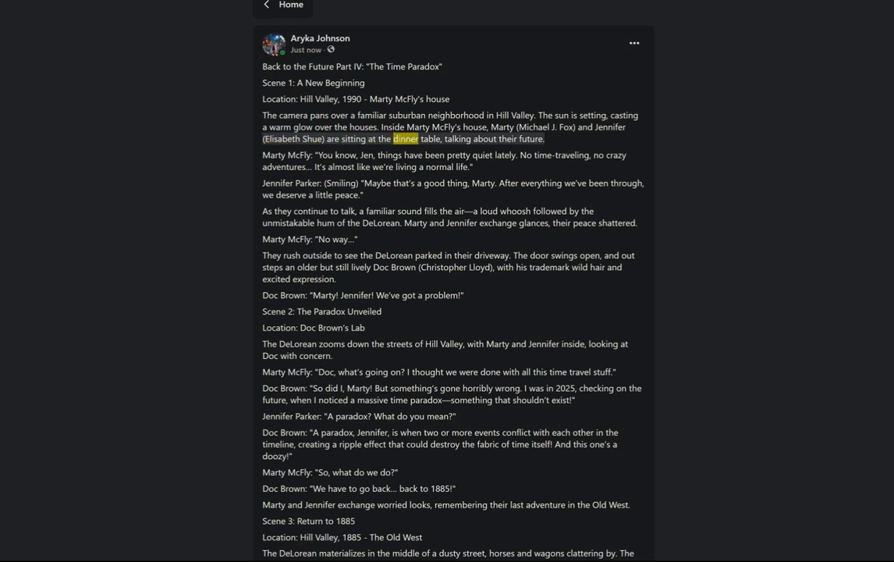
double_click(531, 139)
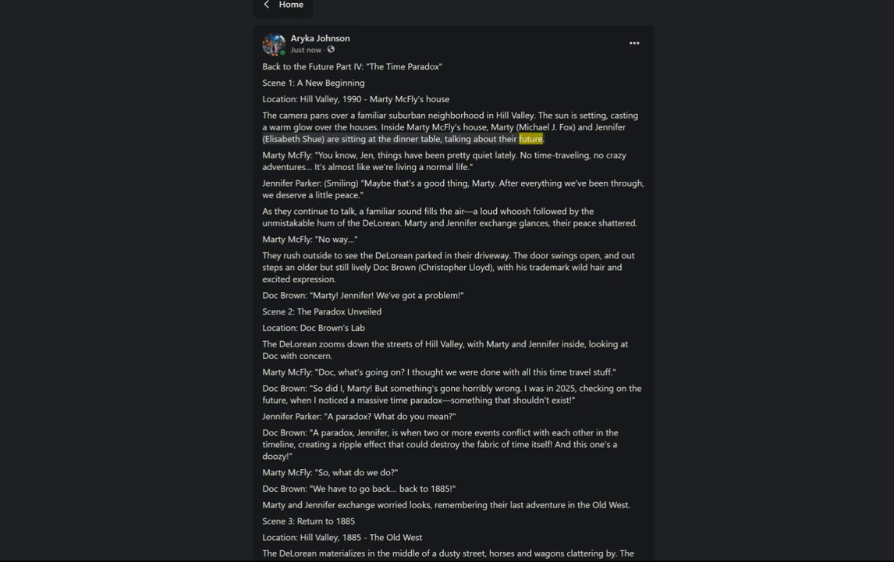
double_click(343, 154)
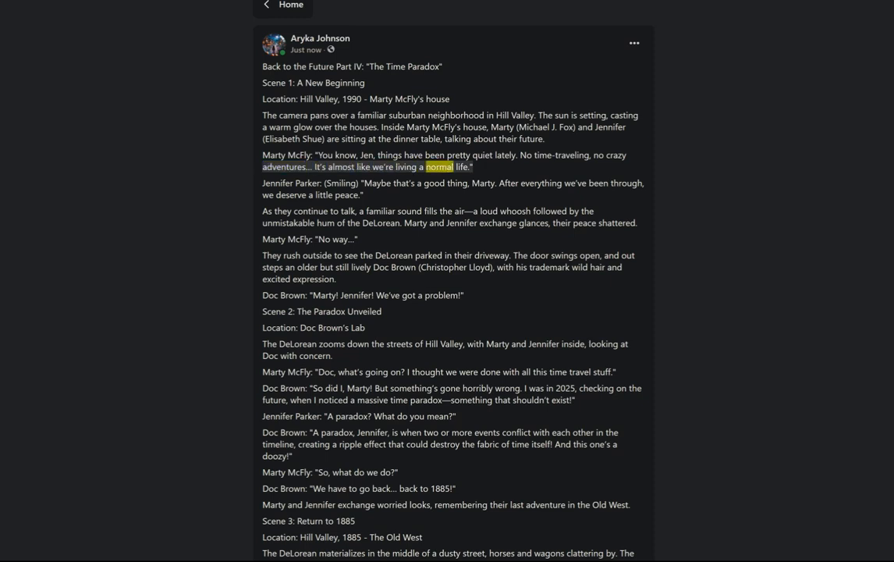
Step: Continue through Scene 1's dialogue up to Doc Brown's "We've got a problem!"
double_click(306, 182)
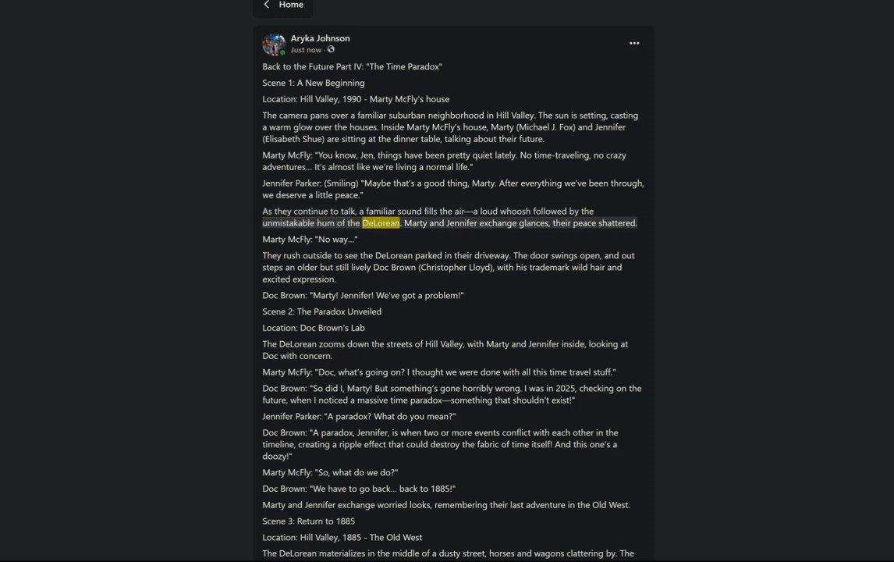
double_click(496, 223)
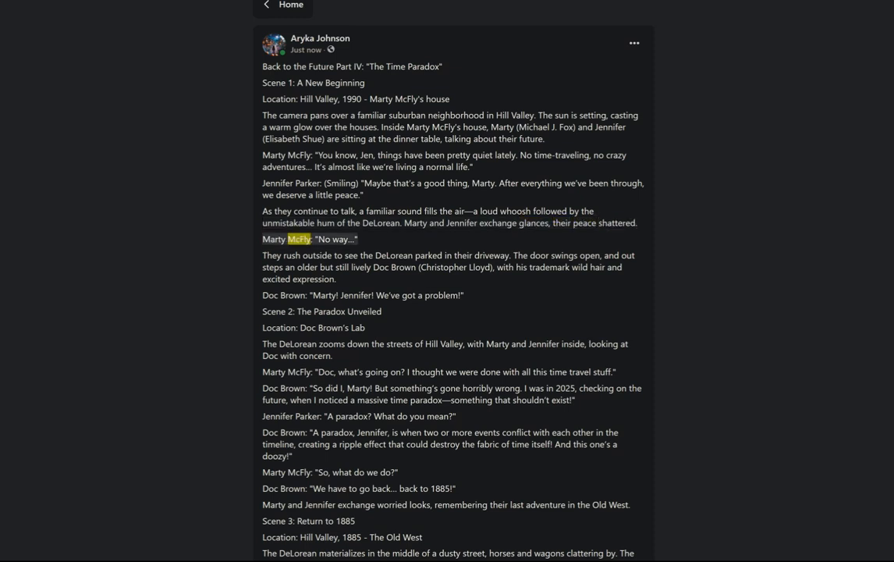
double_click(318, 256)
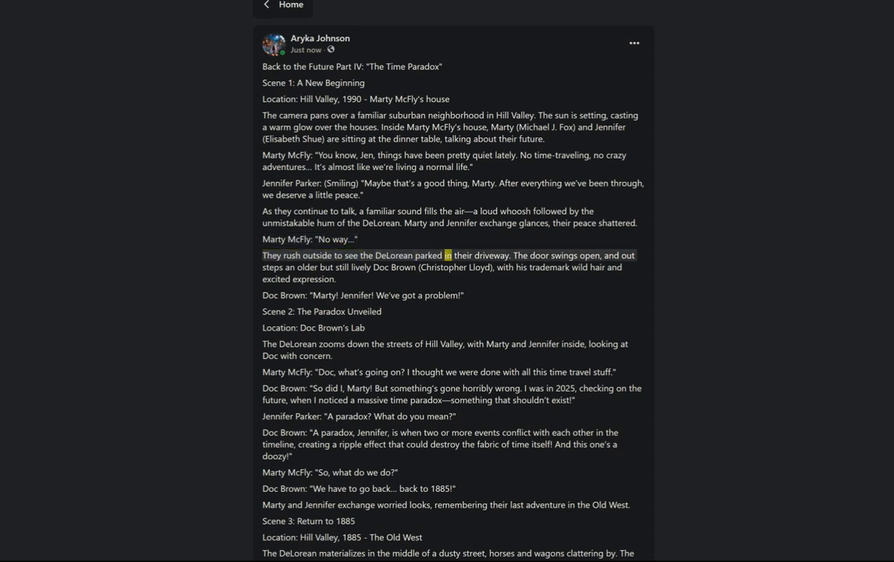
double_click(563, 256)
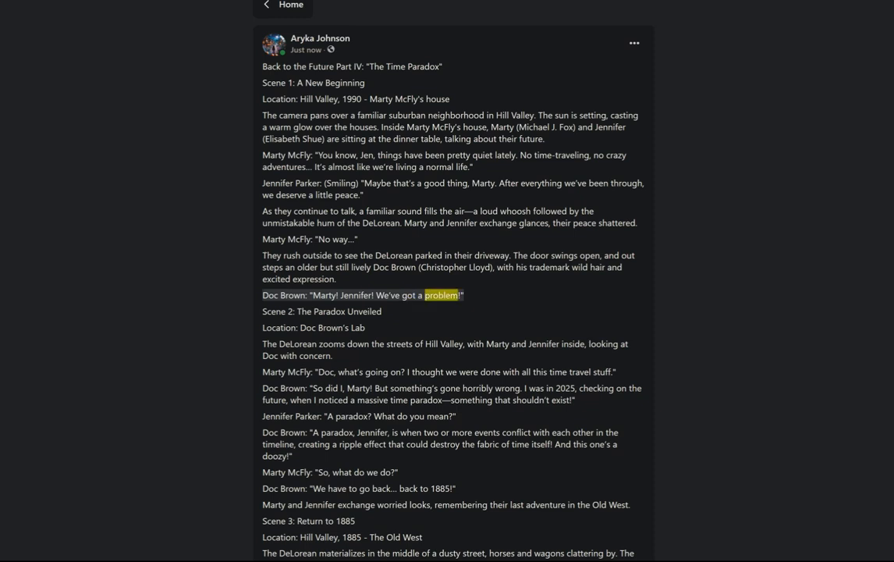
Step: Follow the read-aloud into Scene 2's opening lines of the paradox dialogue
double_click(328, 311)
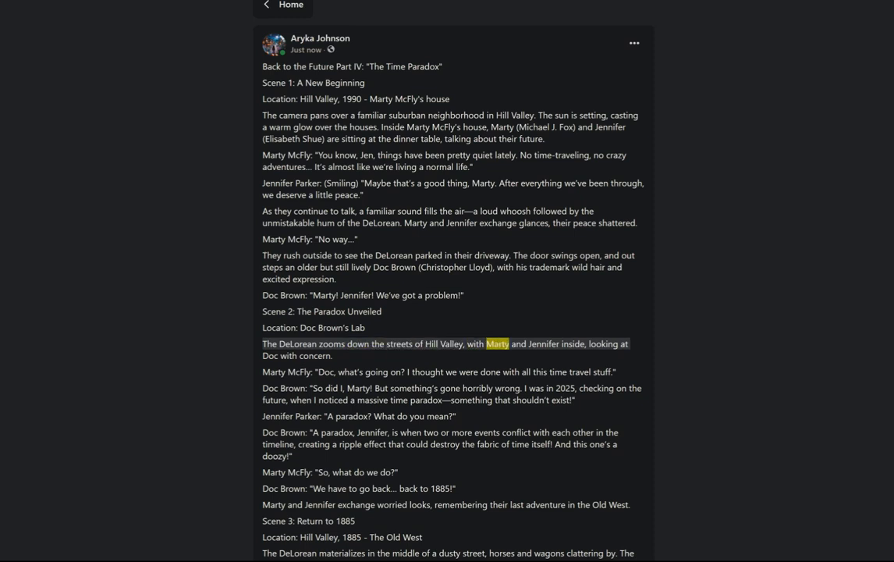
double_click(621, 343)
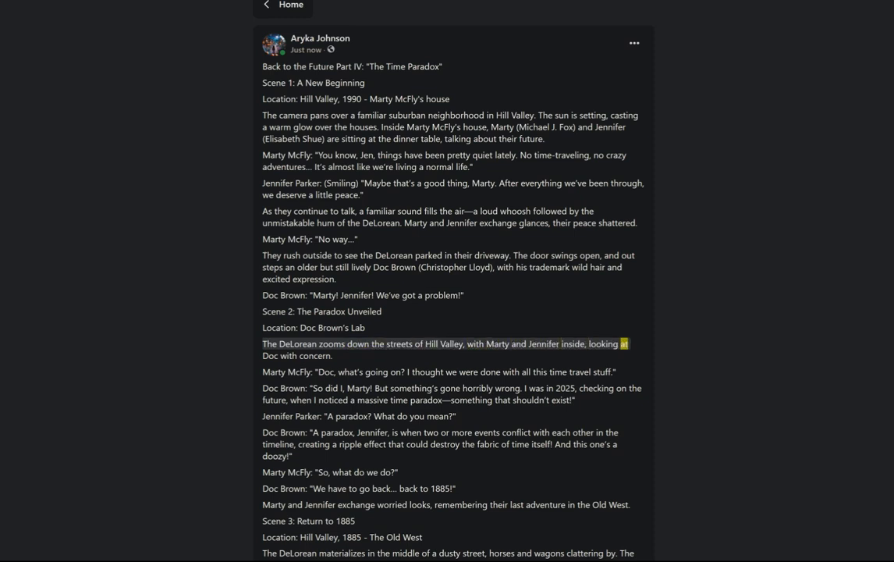
double_click(275, 371)
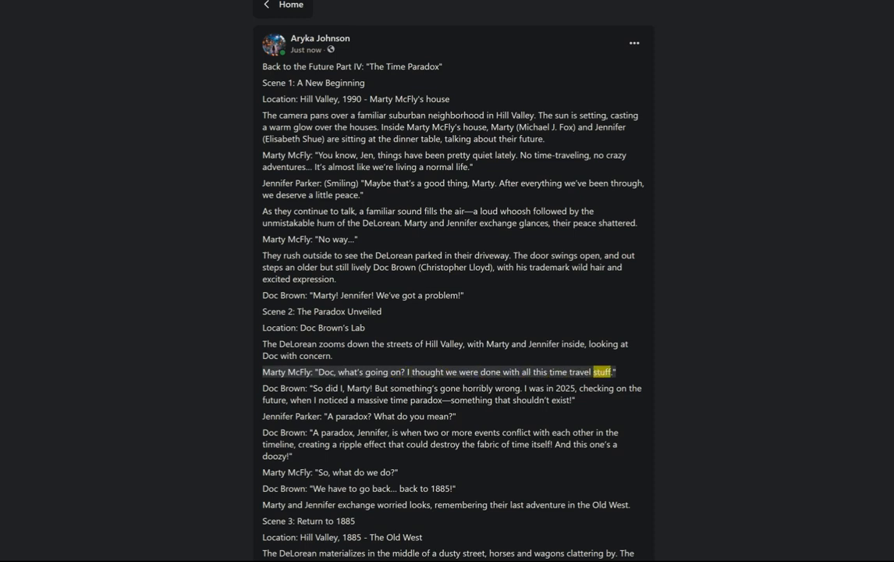
double_click(359, 387)
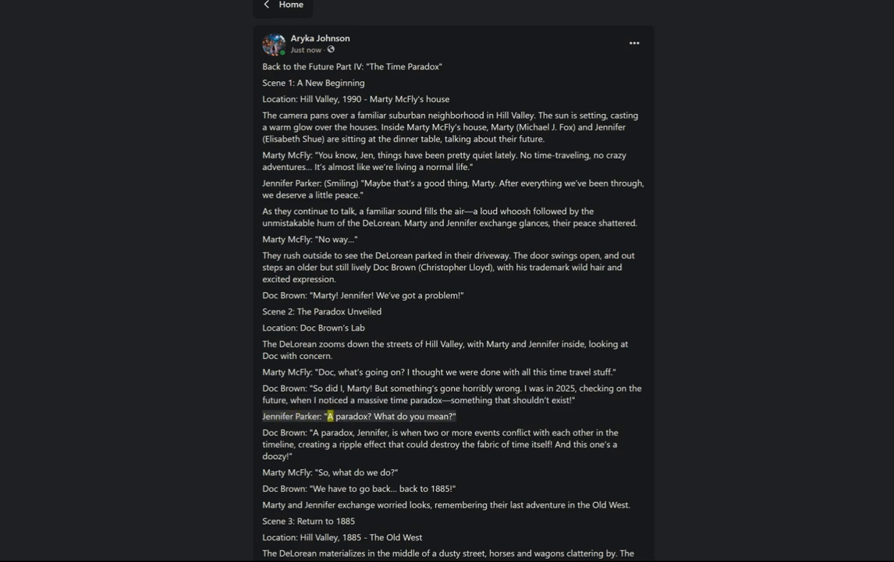
Step: Continue through the rest of Scene 2 to Scene 3's line about the DeLorean materializing
double_click(440, 415)
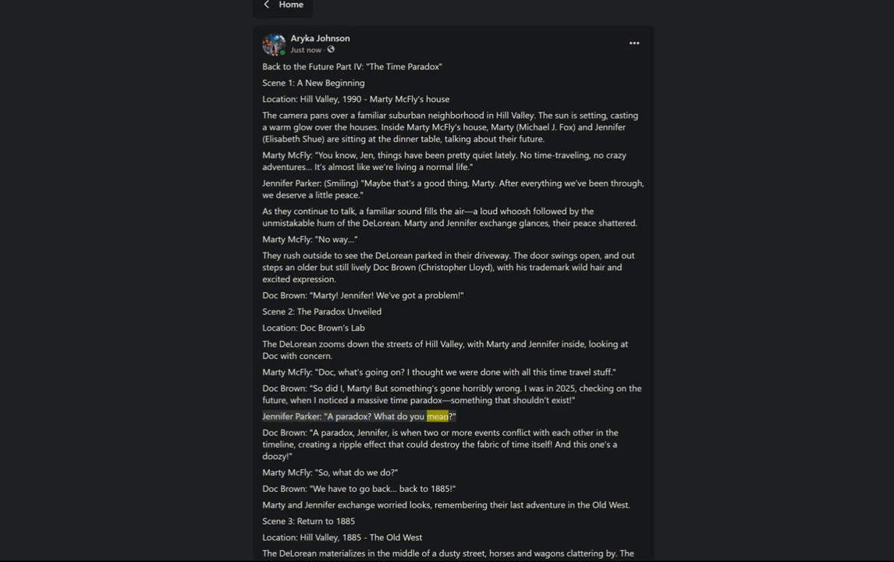
double_click(334, 431)
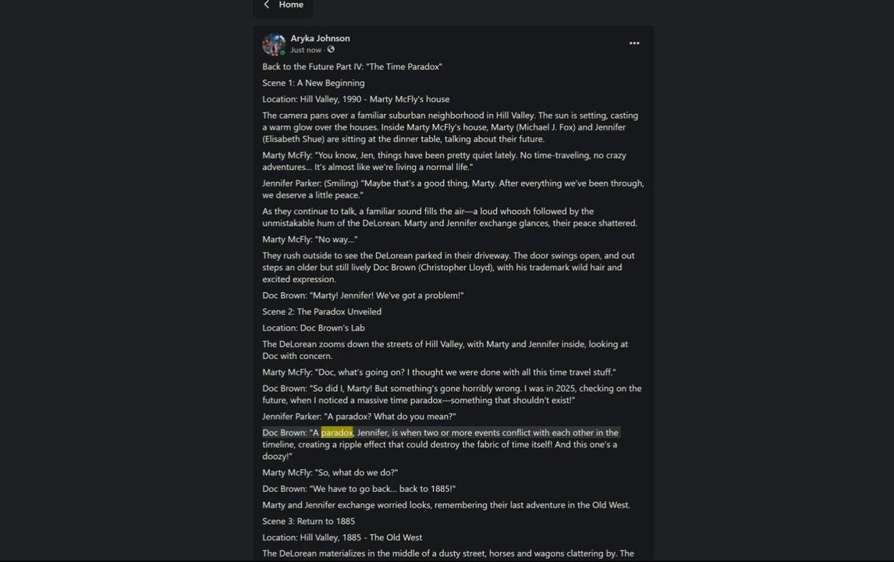
double_click(431, 431)
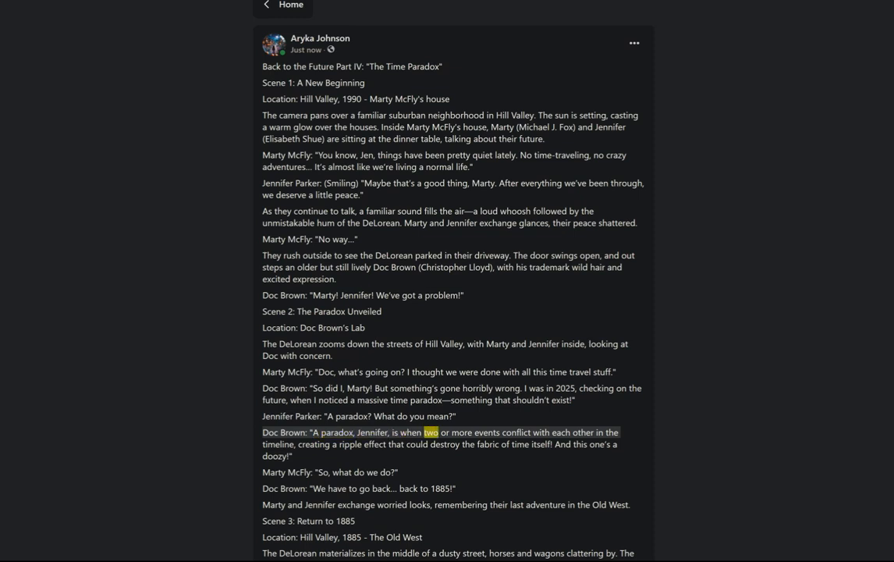
double_click(278, 443)
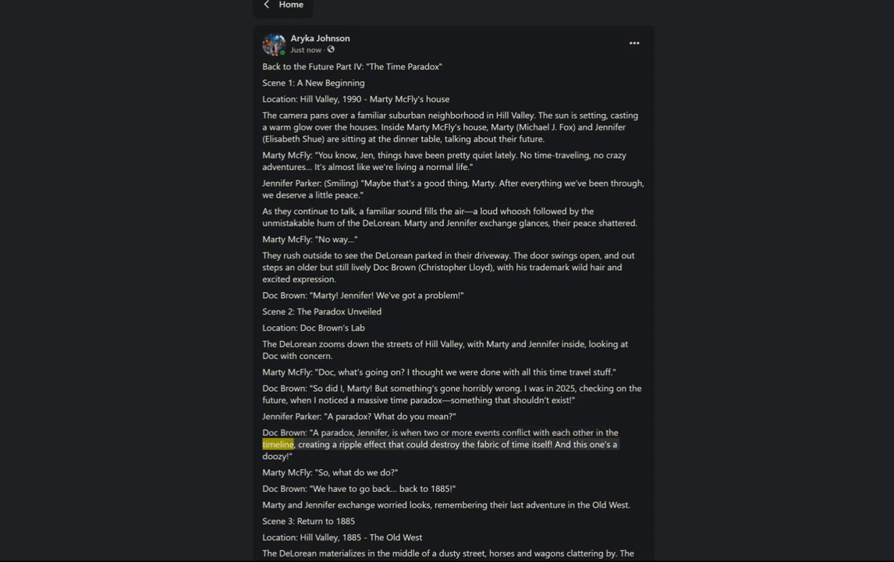
double_click(375, 443)
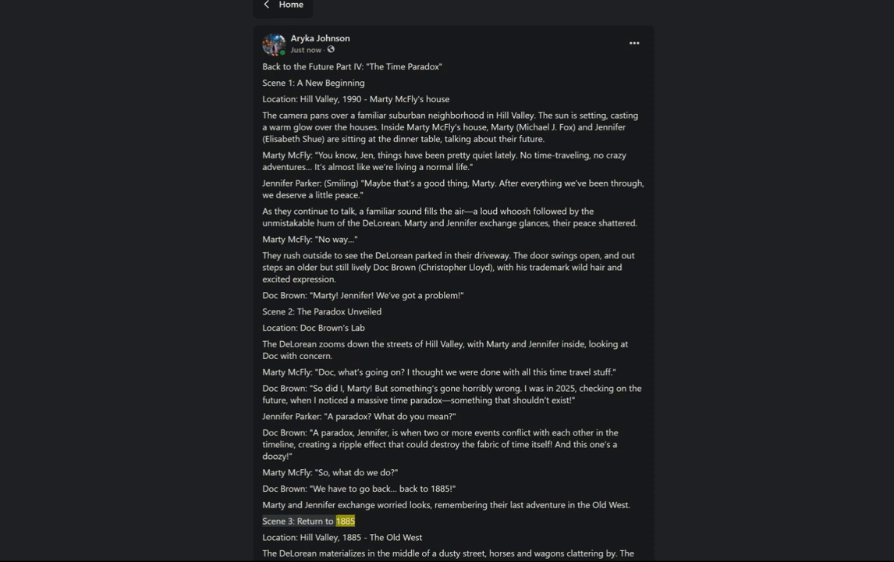
double_click(277, 536)
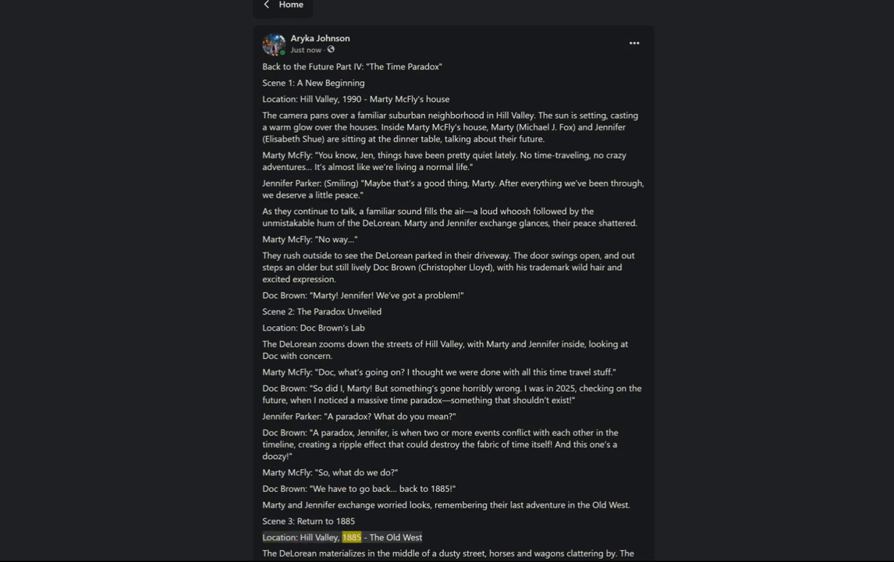
double_click(412, 537)
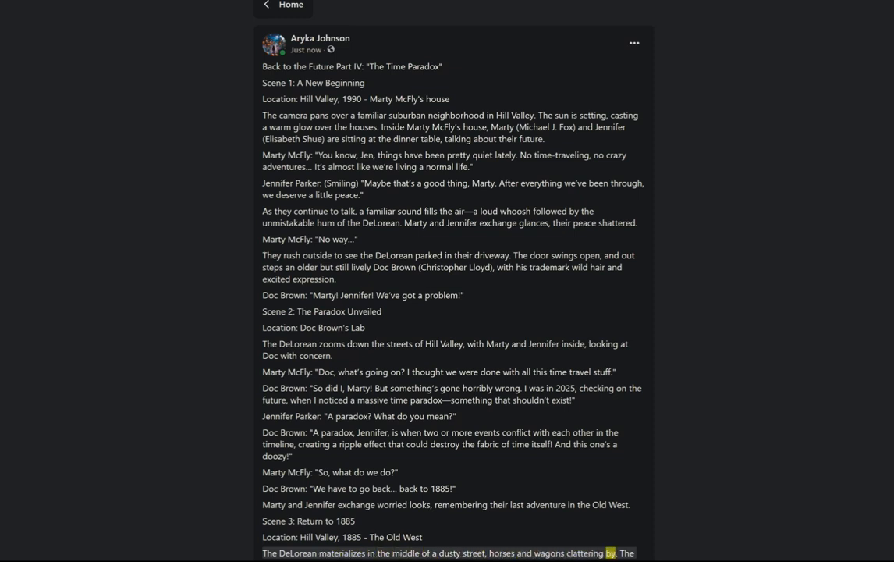
Step: Follow the remainder of Scene 3 into Scene 4's saloon encounter with Maxwell Tanner
scroll(down, 3)
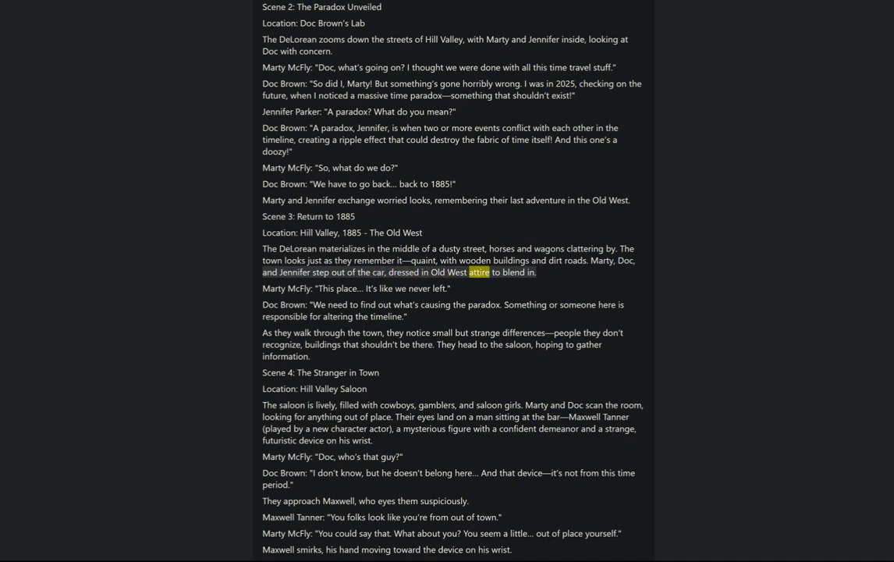
double_click(274, 287)
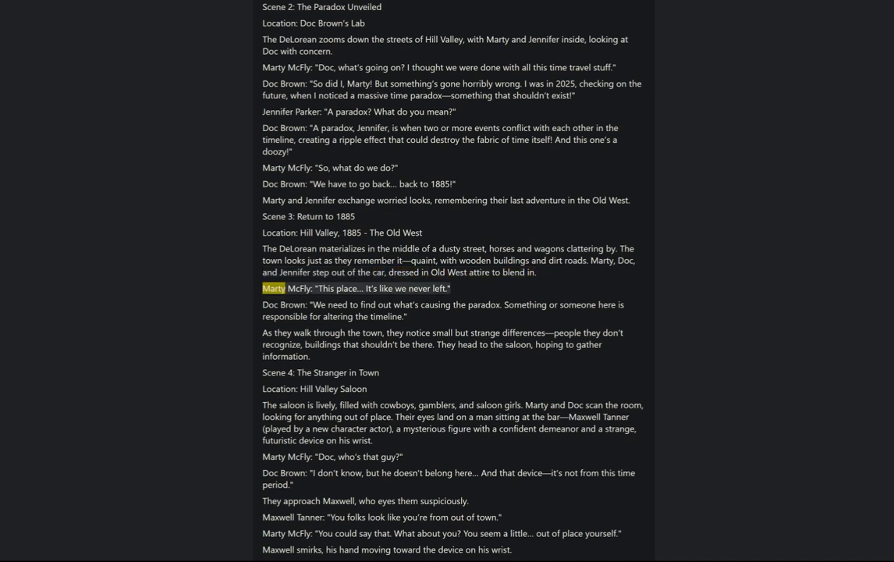
double_click(345, 287)
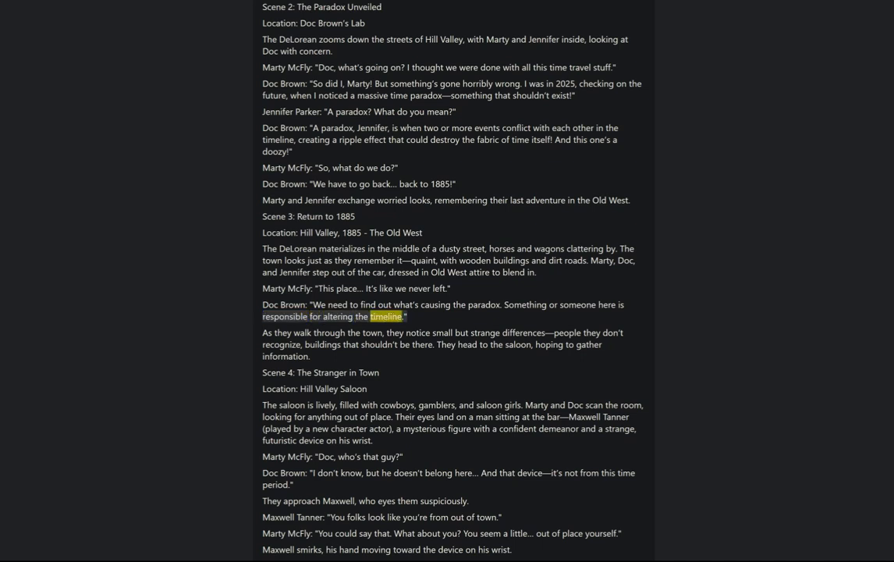
double_click(372, 333)
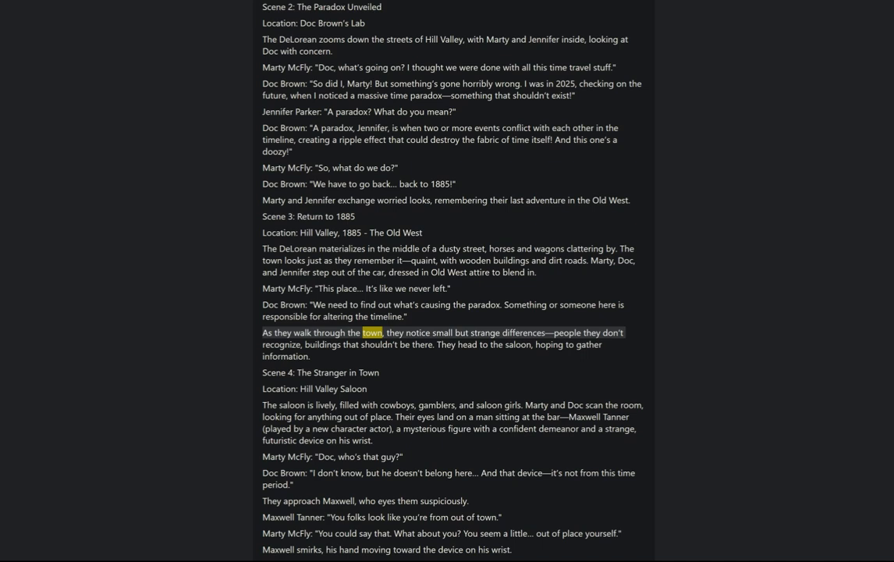
double_click(524, 332)
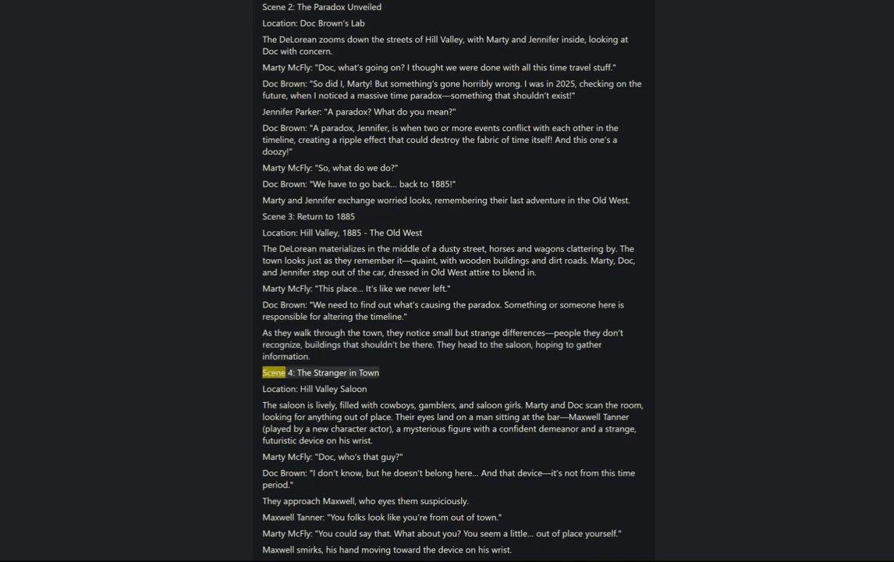
double_click(368, 372)
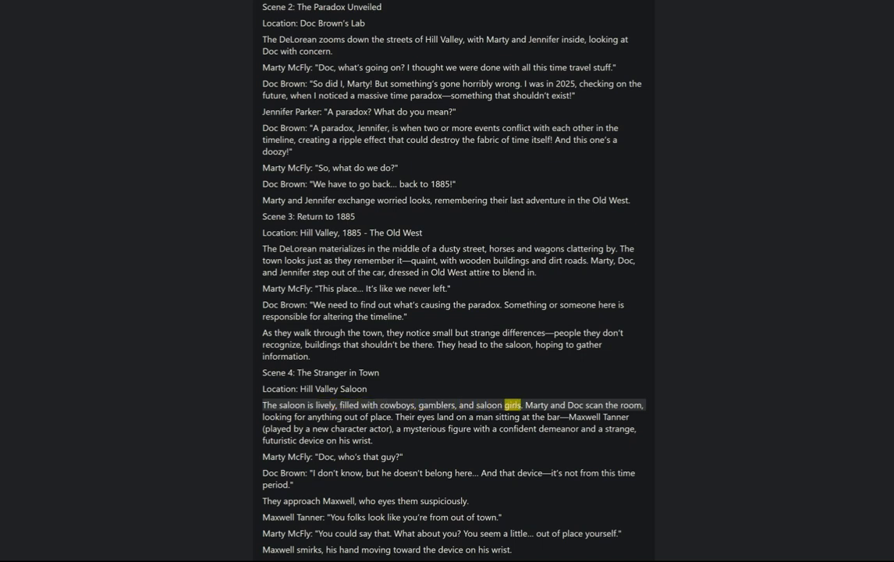
double_click(631, 404)
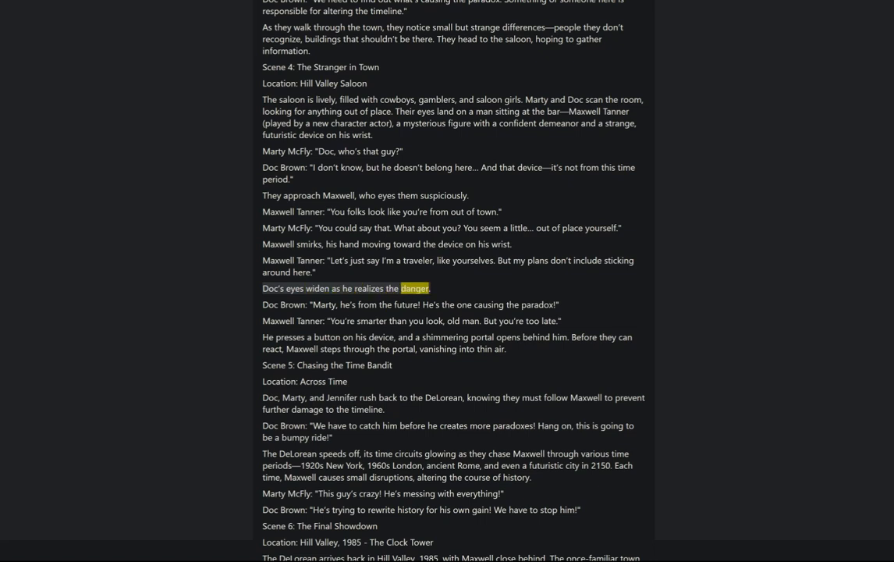
Step: Follow Scene 5's time chase until the Scene 6 location line, Hill Valley 1985 Clock Tower
double_click(346, 305)
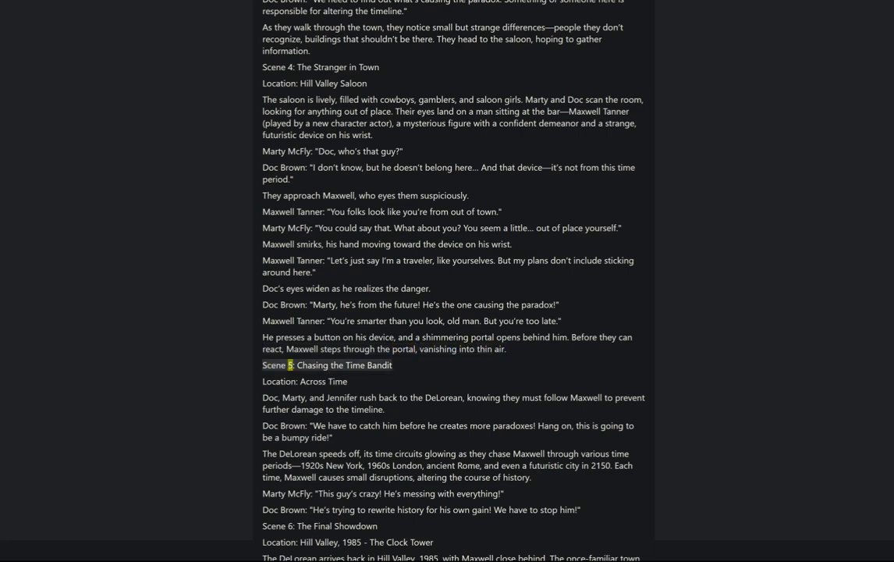
double_click(378, 366)
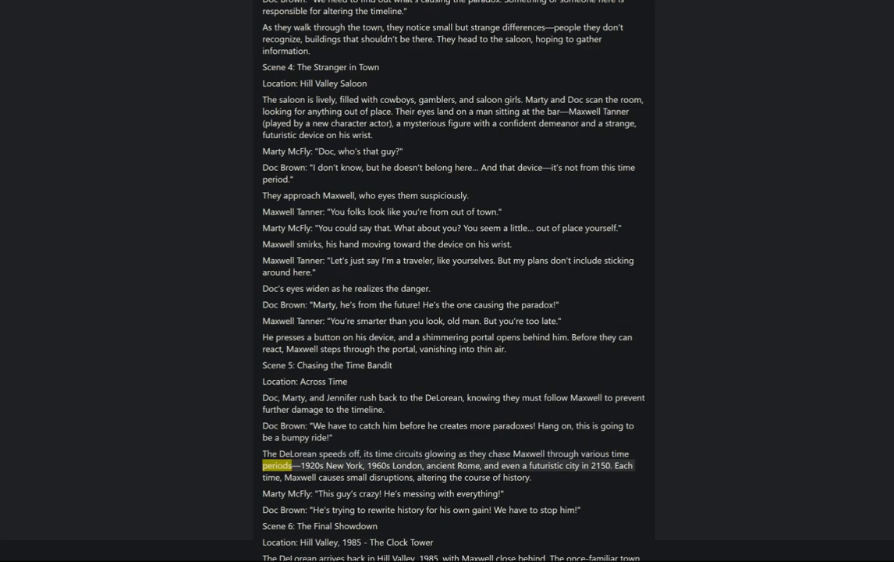
double_click(378, 465)
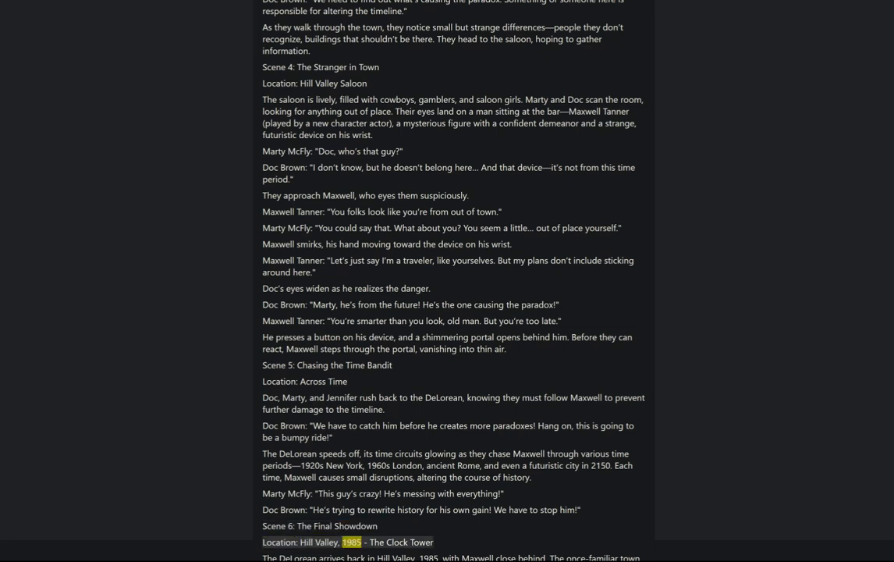
double_click(421, 542)
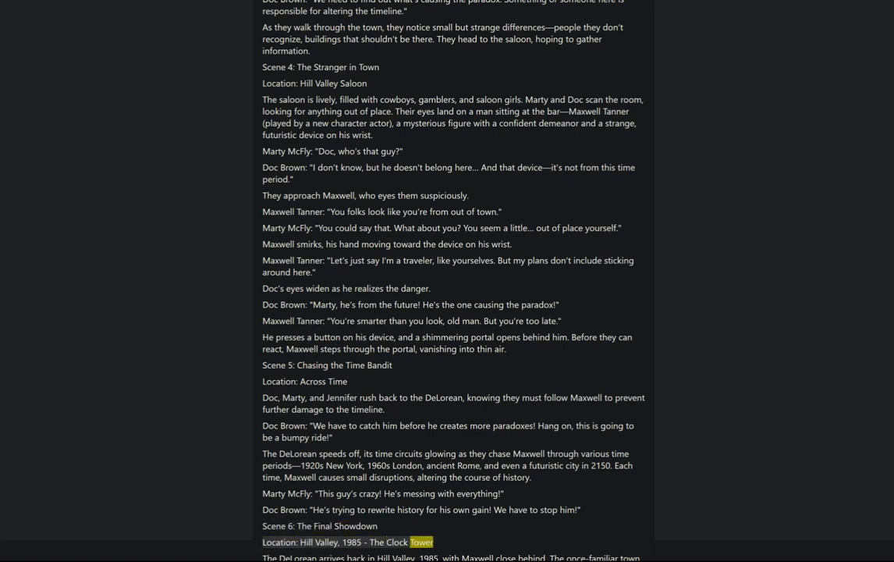
Step: Follow the read-aloud into Scene 6's final showdown at the clock tower
scroll(down, 3)
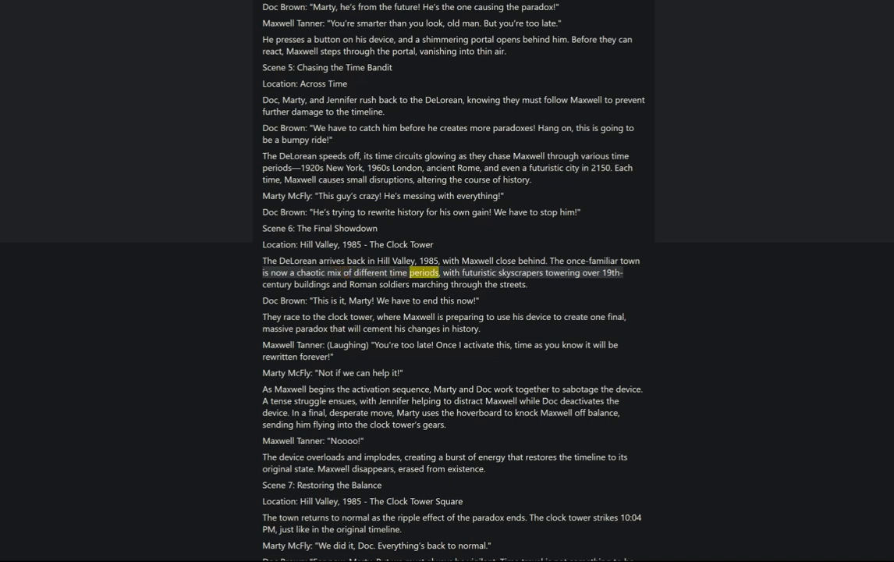
double_click(519, 271)
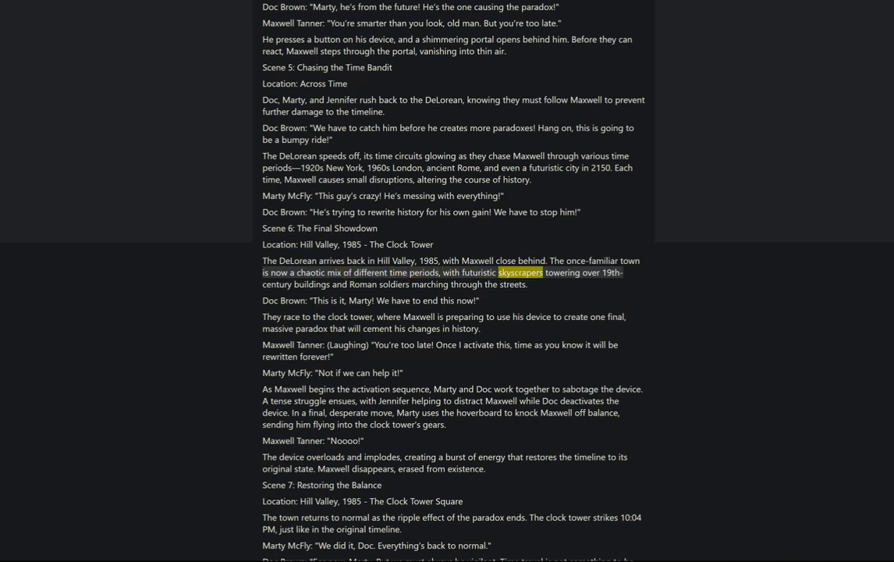
double_click(312, 284)
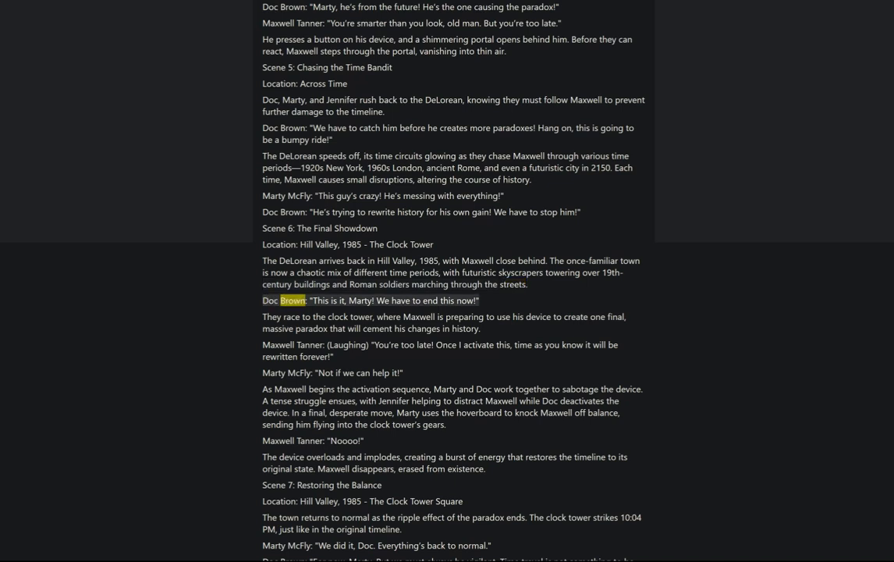
double_click(359, 300)
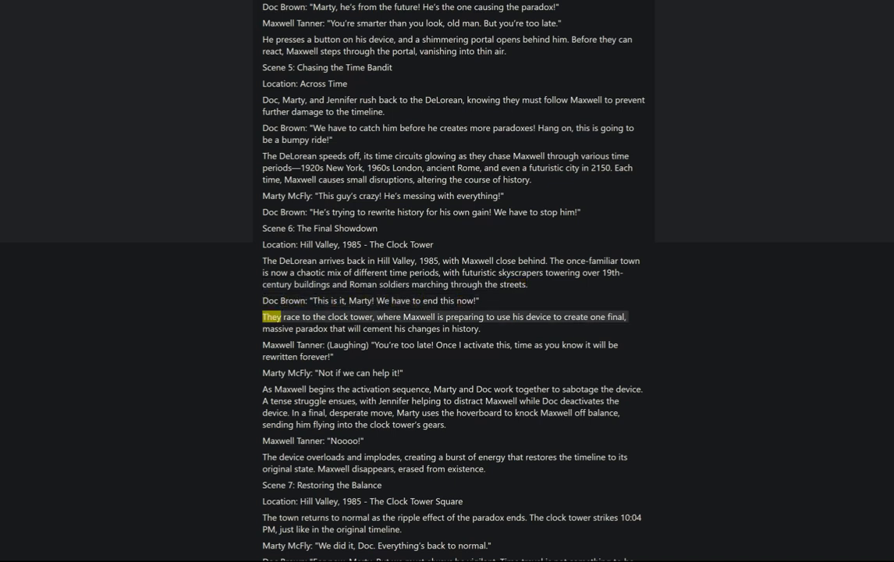
double_click(418, 315)
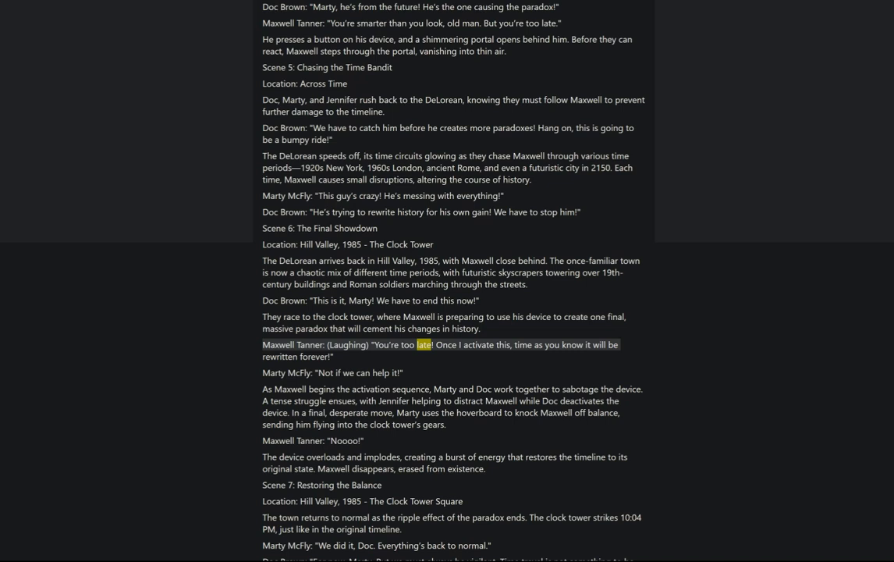
double_click(522, 345)
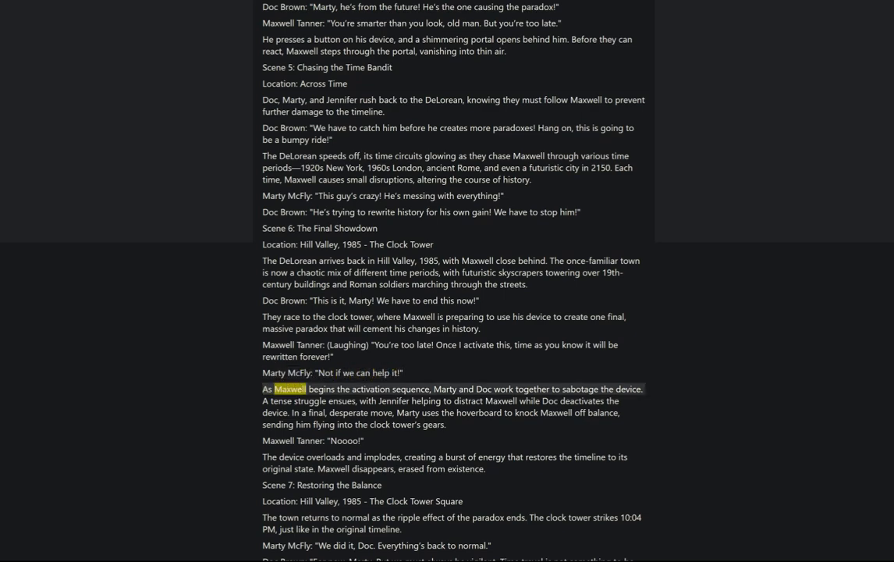
Step: Continue through the device overloading and Maxwell vanishing, reaching Scene 7's heading
double_click(408, 389)
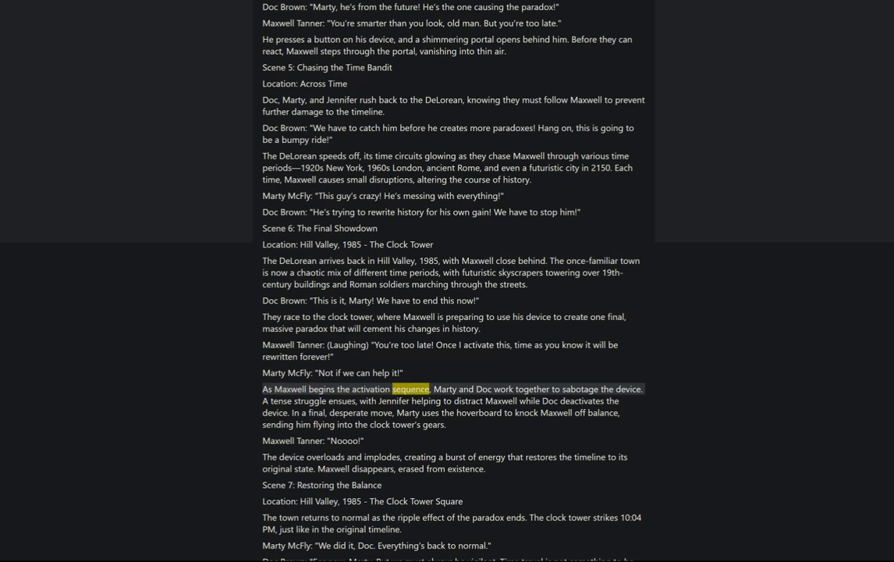
double_click(531, 388)
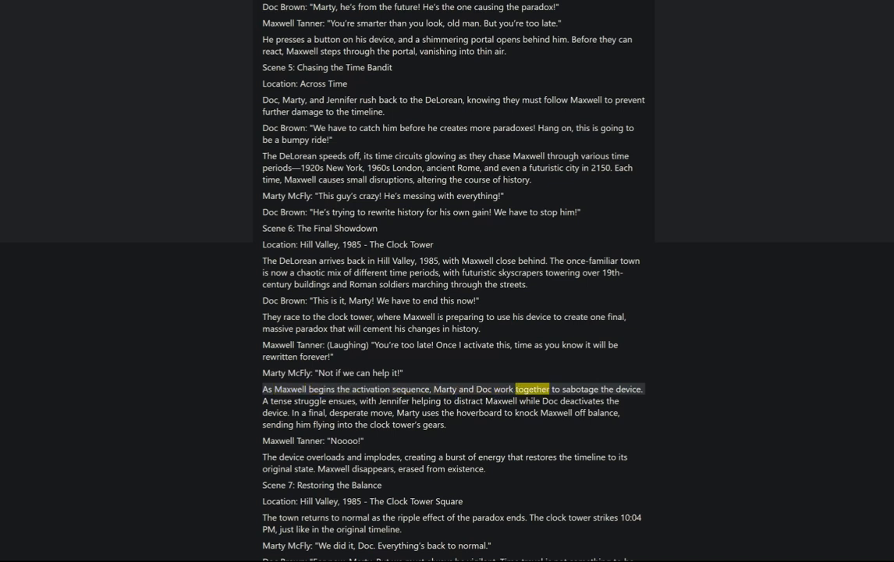
double_click(627, 389)
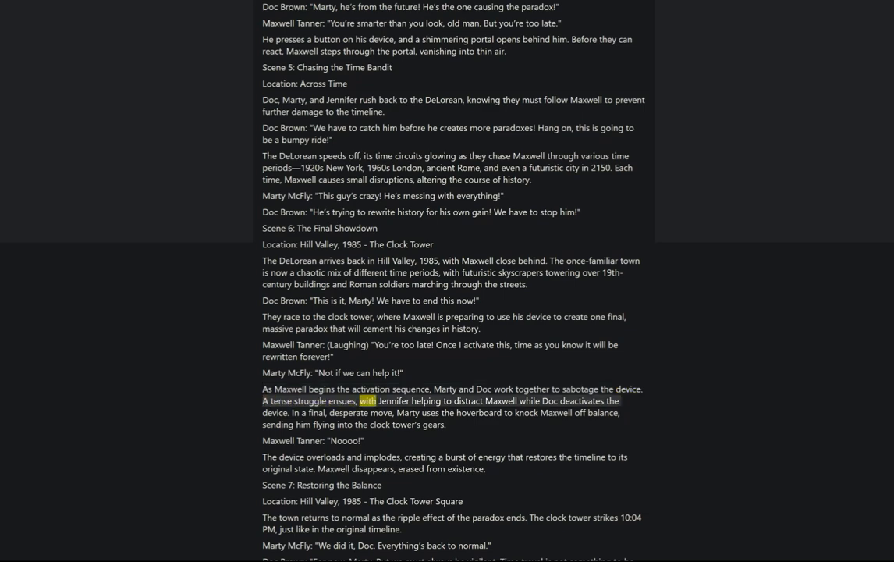
double_click(501, 400)
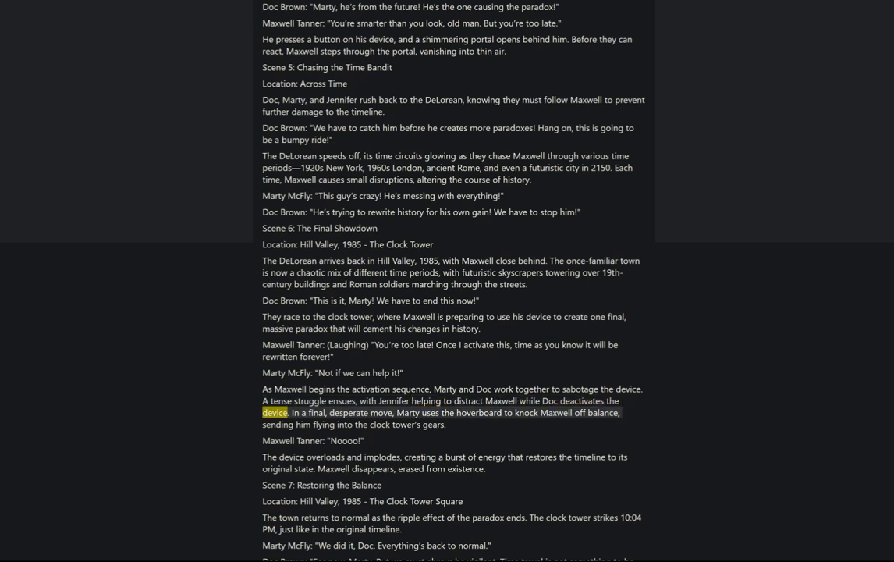
double_click(381, 412)
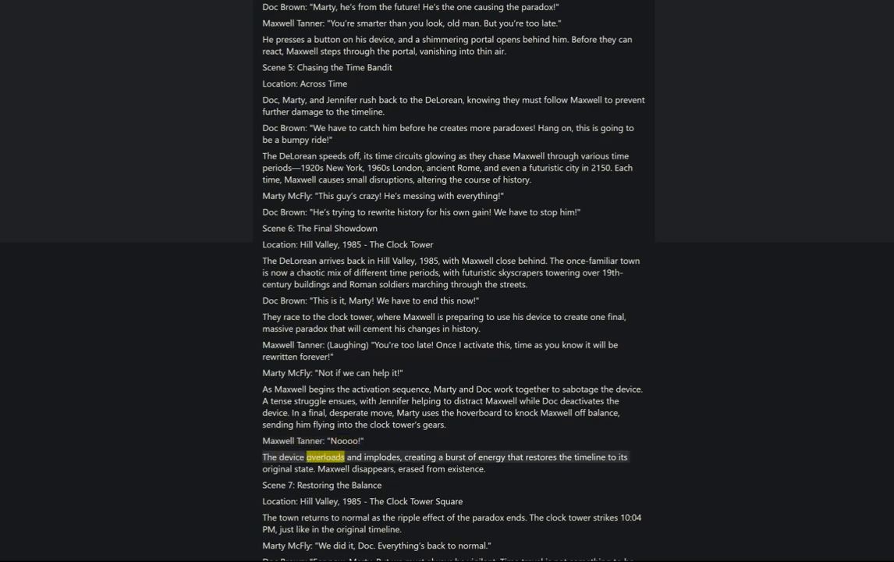
double_click(455, 456)
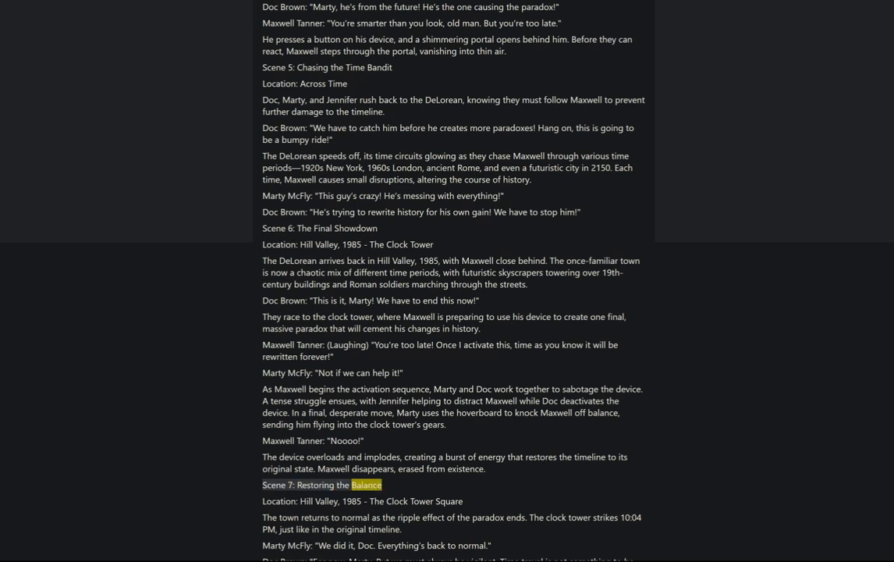
Step: Follow Scene 7 from 'Restoring the Balance' to Marty's line that everything's back to normal
double_click(326, 499)
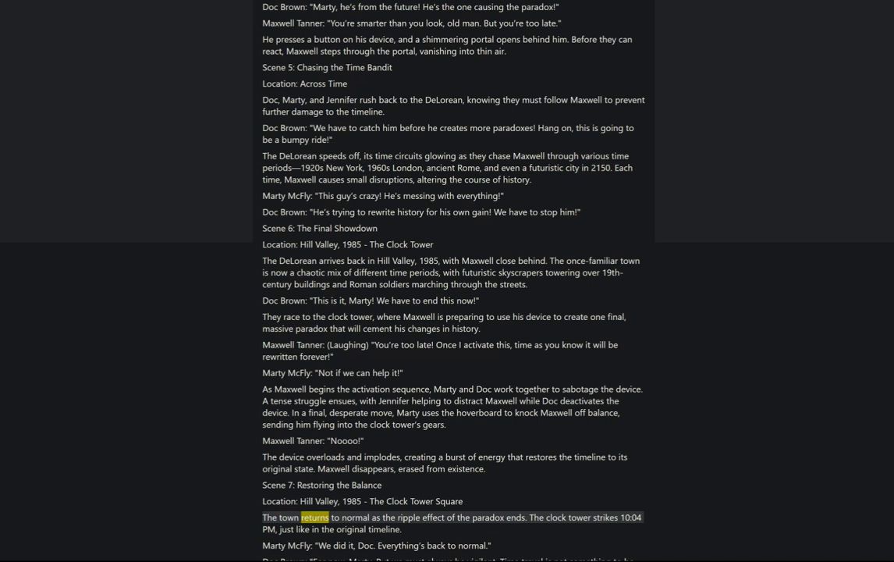
double_click(434, 516)
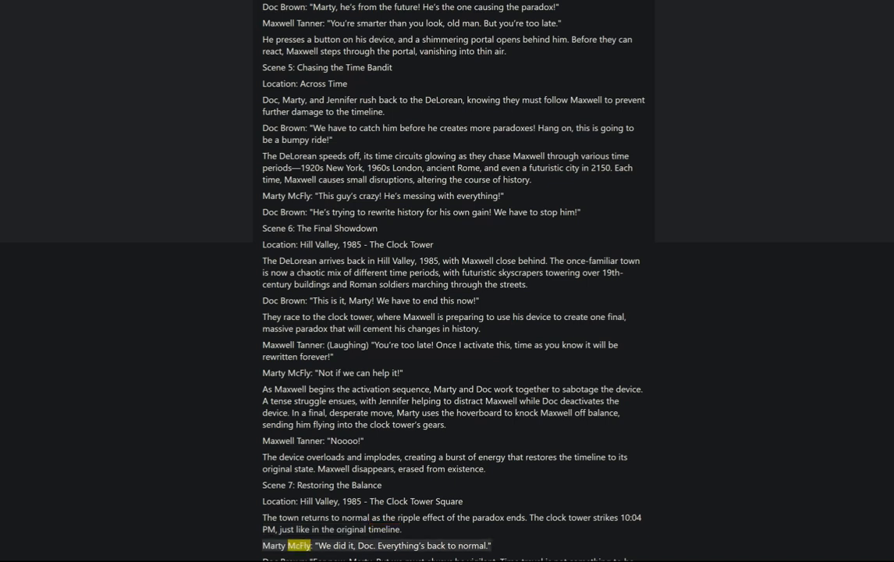
double_click(365, 545)
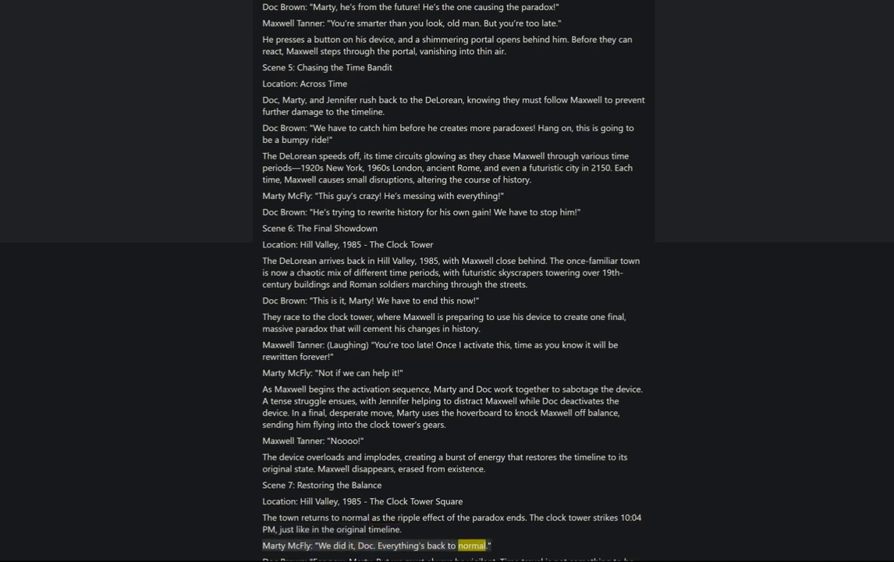
Step: Follow the read-aloud through the end of Scene 7 into Scene 8's opening lines
scroll(down, 3)
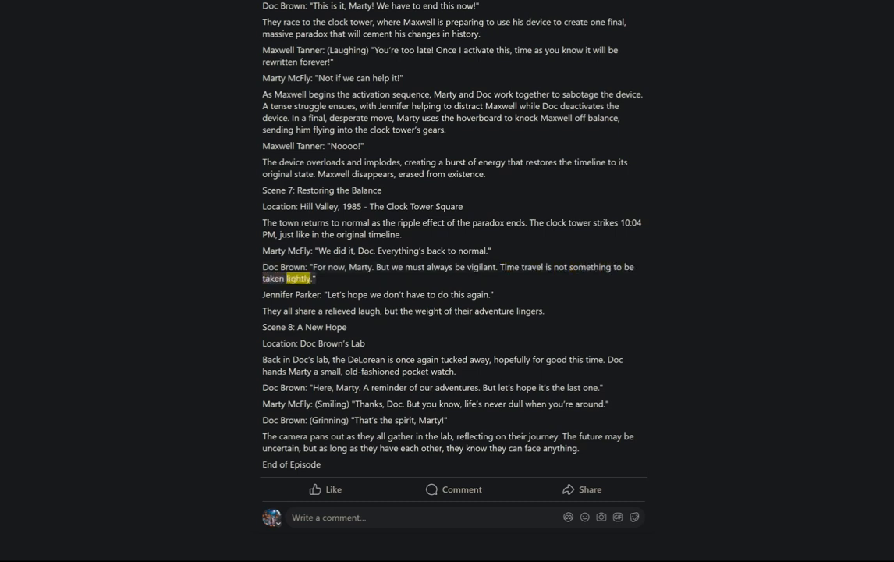
double_click(334, 293)
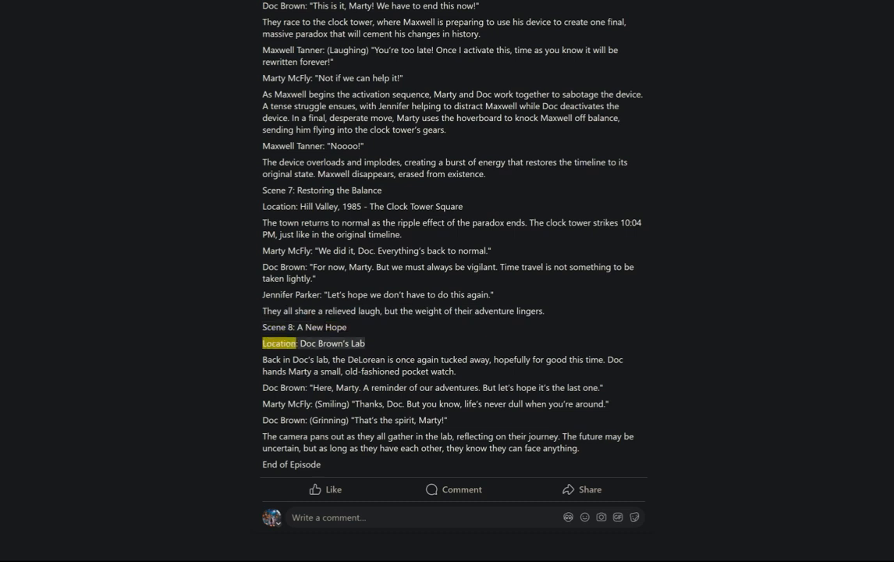
double_click(271, 359)
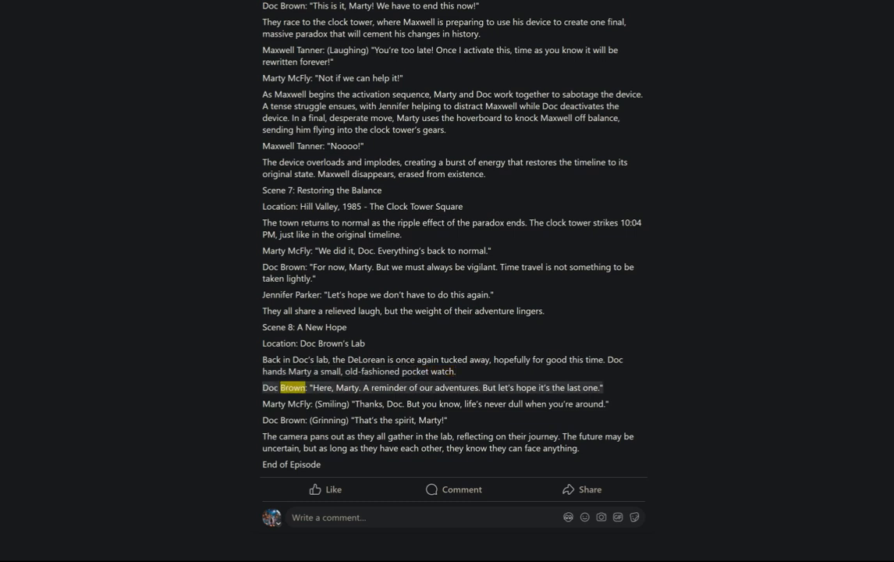
double_click(387, 387)
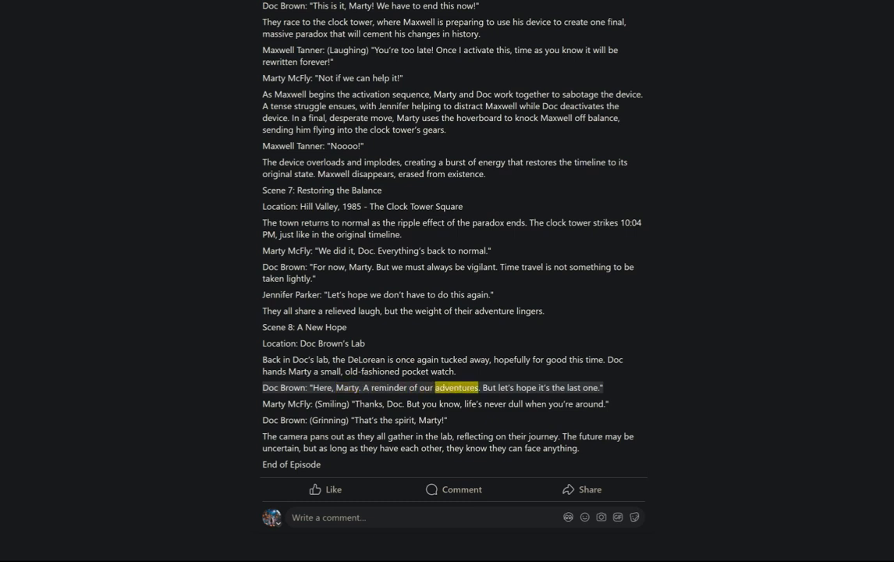
double_click(589, 387)
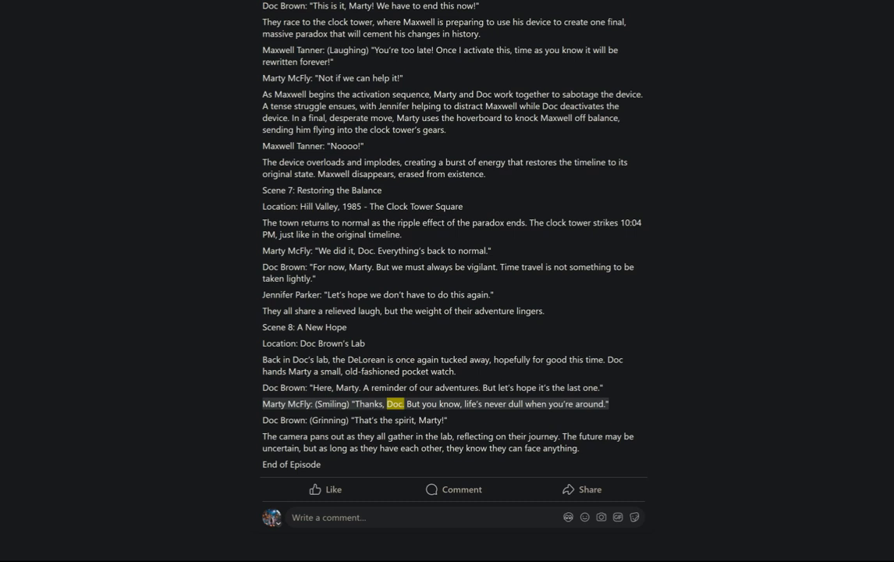
Step: Finish Scene 8 through the line about facing anything together and End of Episode
double_click(513, 403)
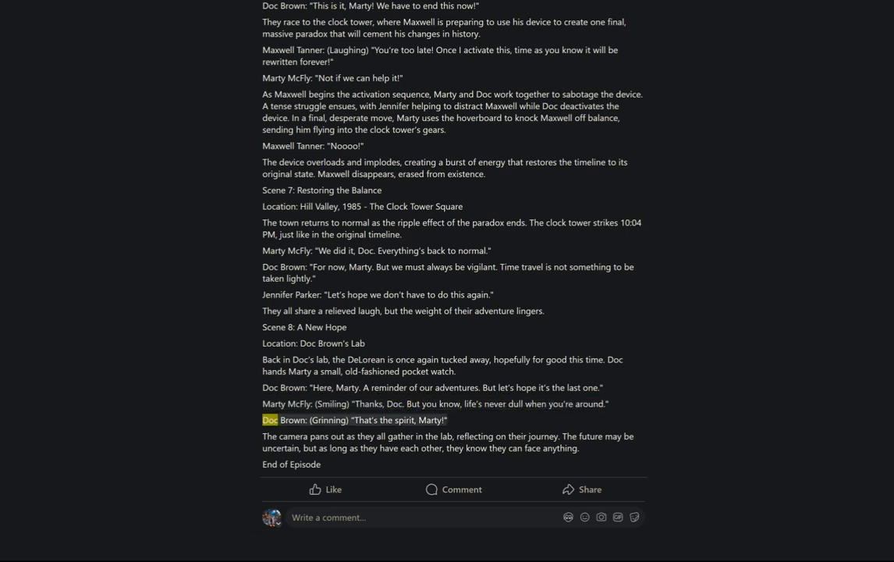
double_click(404, 420)
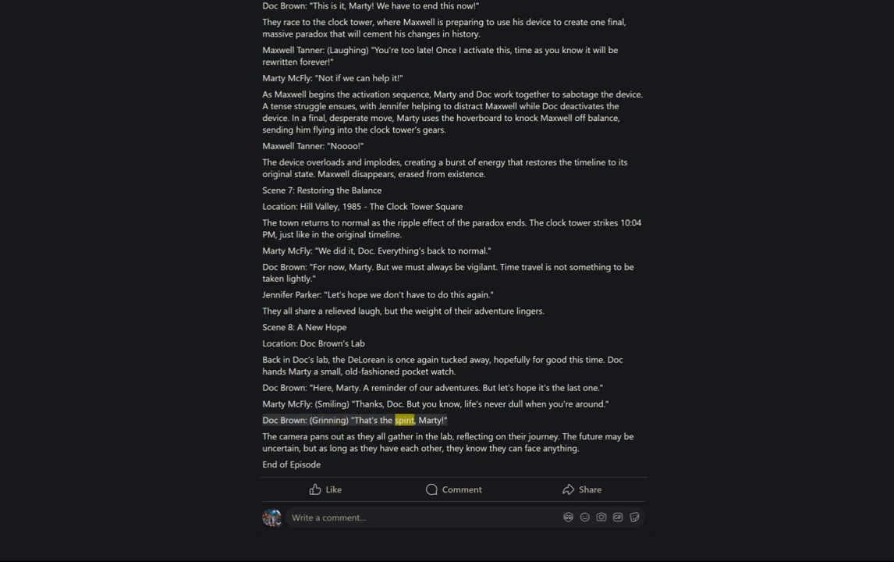
double_click(294, 437)
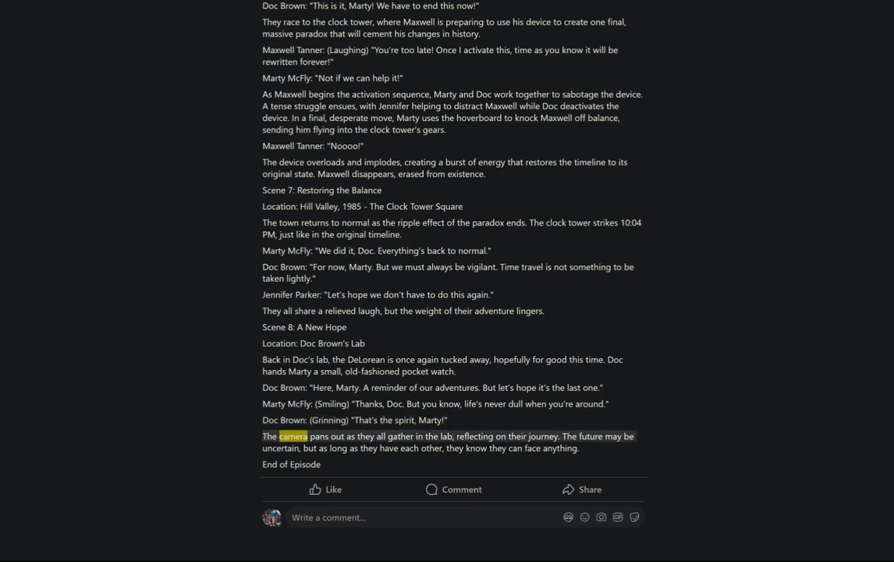
double_click(444, 435)
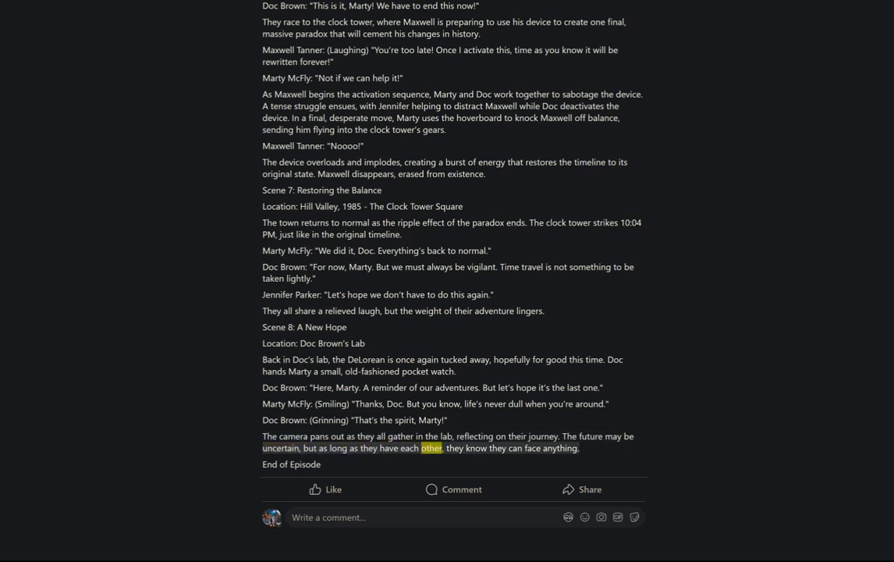
double_click(558, 448)
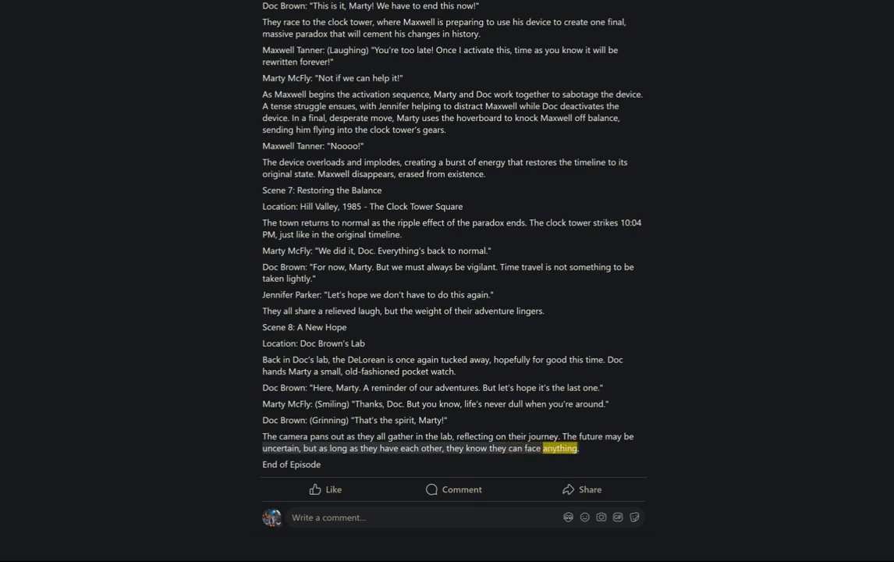
click(334, 490)
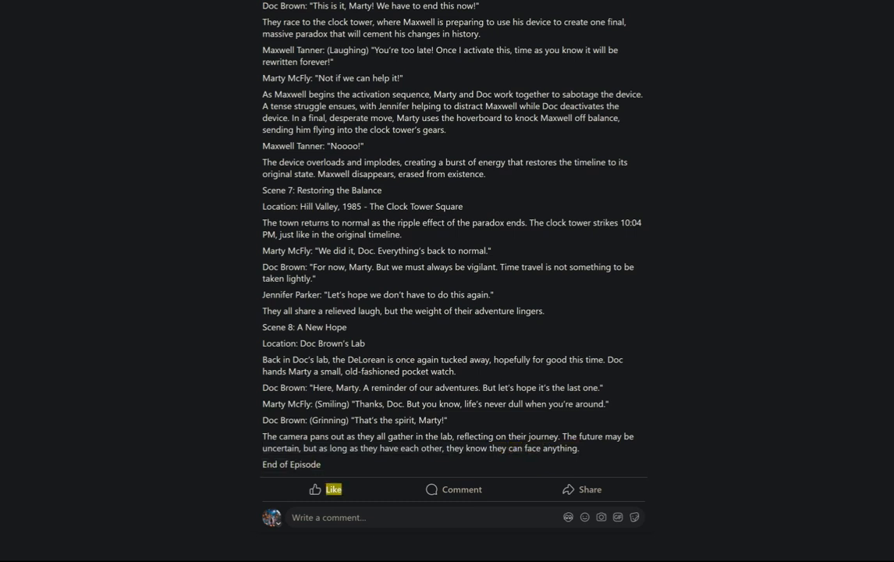